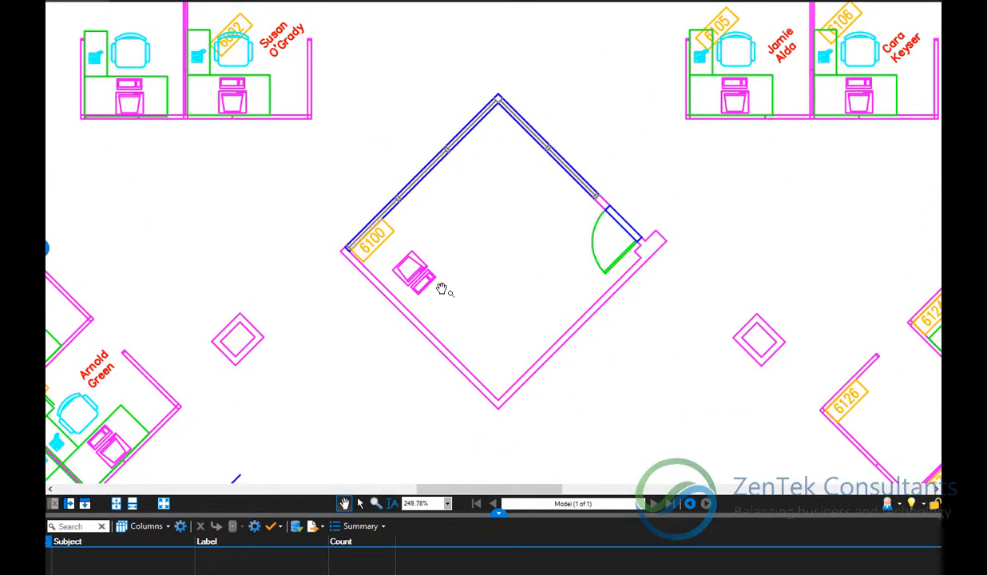
mouse_move(441, 248)
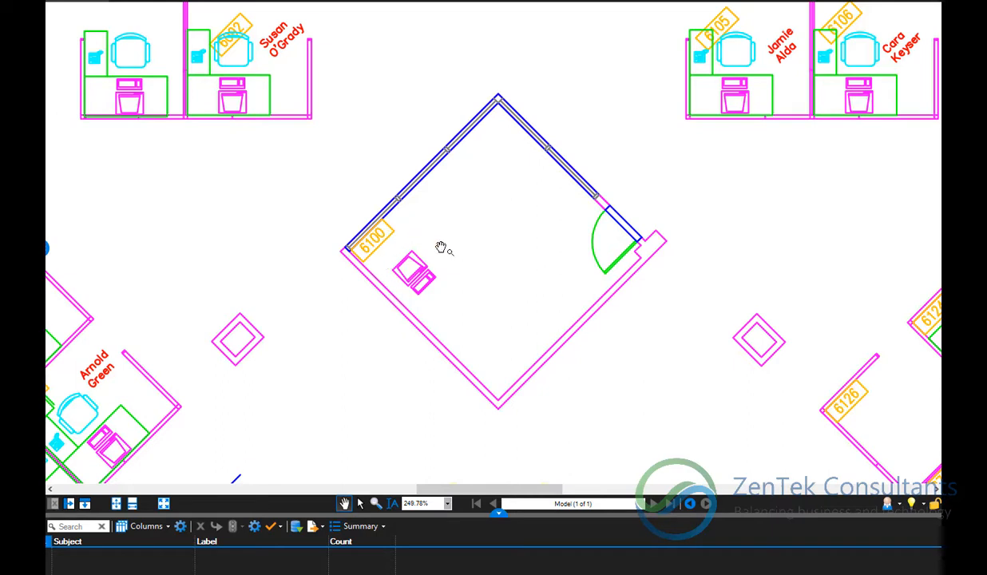
mouse_move(399, 256)
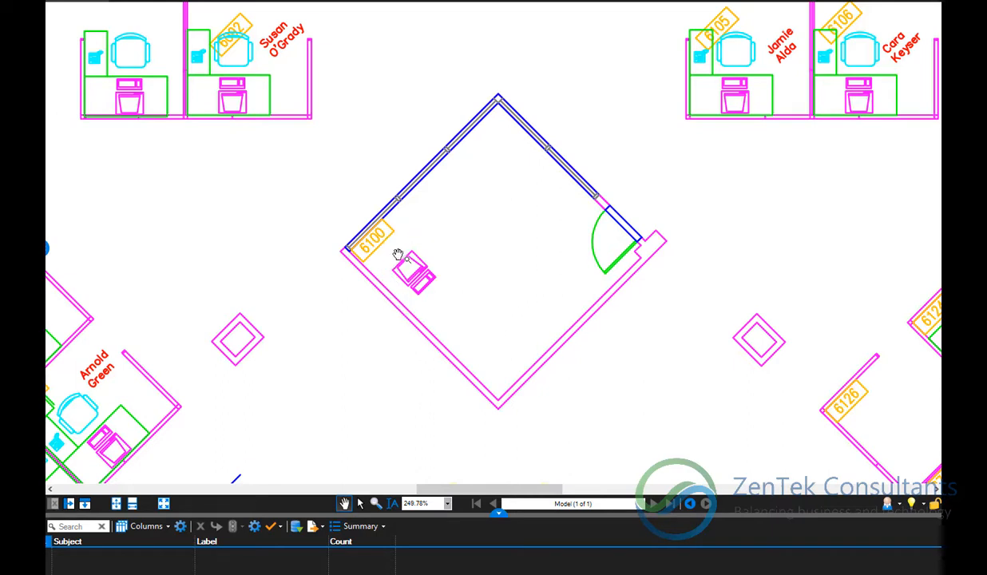
mouse_move(398, 256)
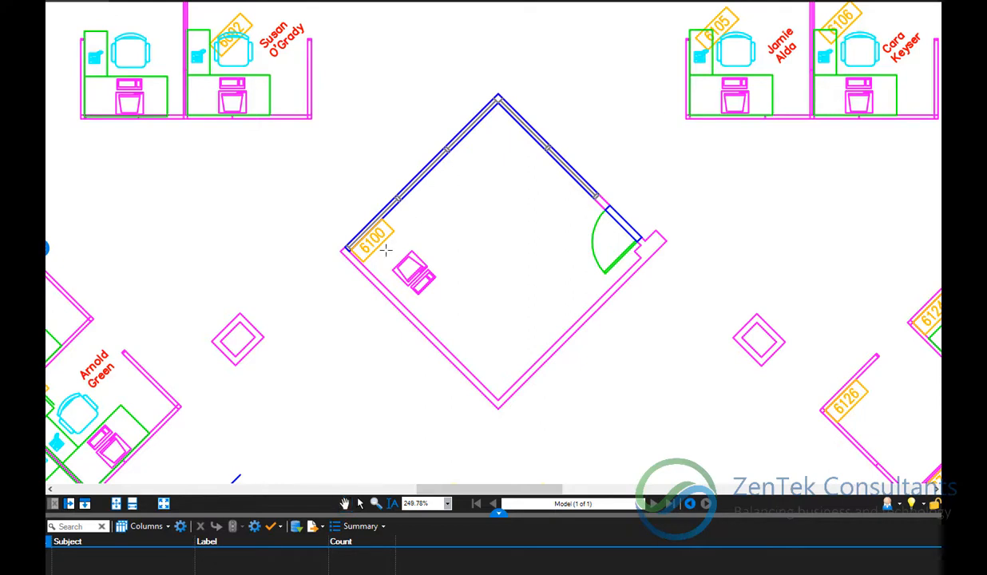
- Apply the 54 chair search results as a count measurement and view the whole sheet
click(415, 275)
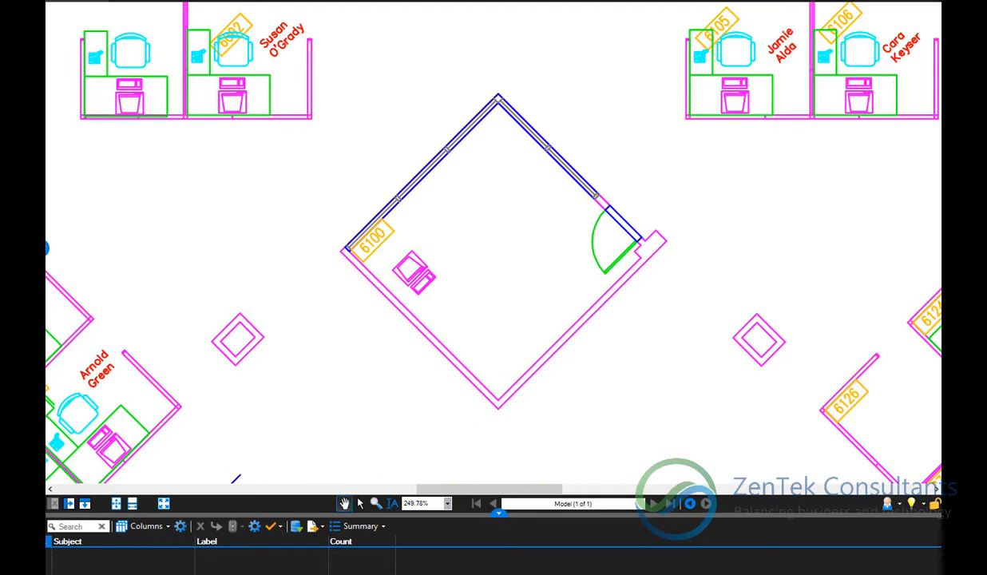
scroll(down, 3)
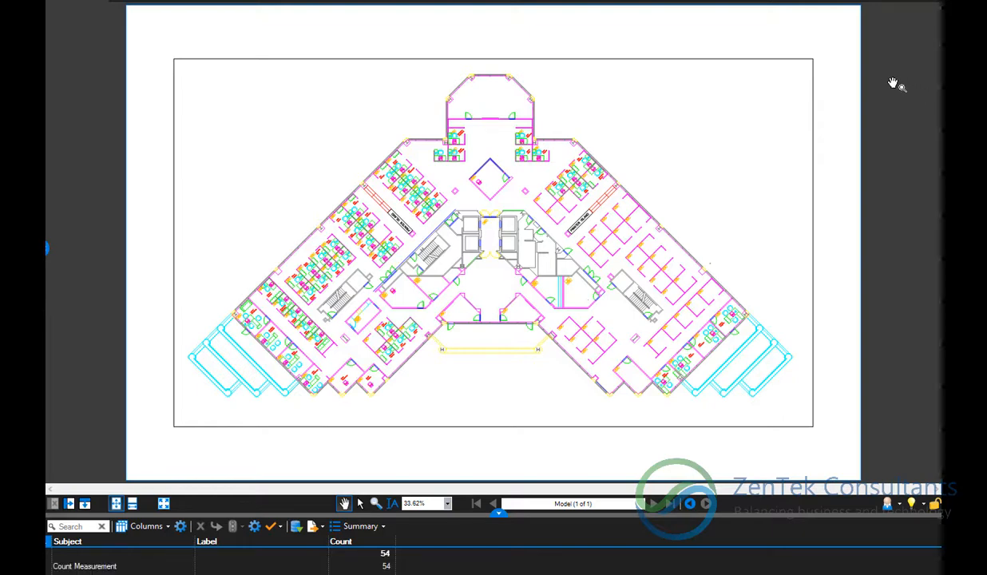
mouse_move(664, 131)
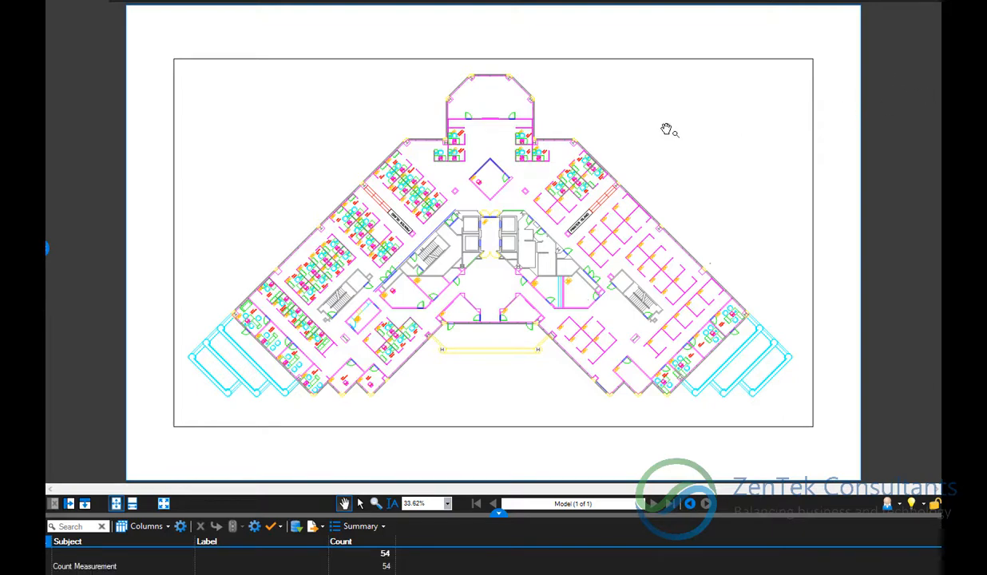
mouse_move(486, 196)
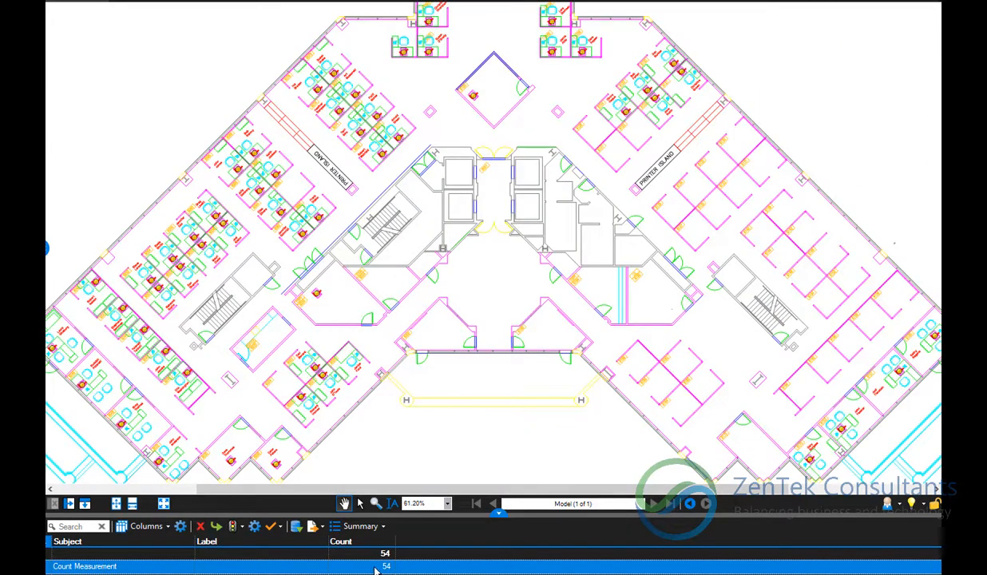
mouse_move(253, 352)
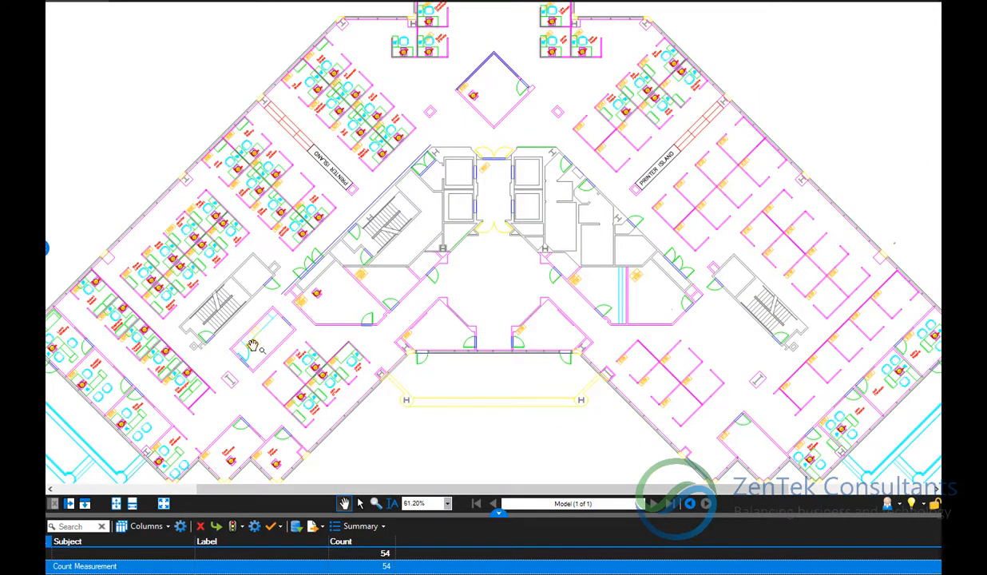
mouse_move(484, 287)
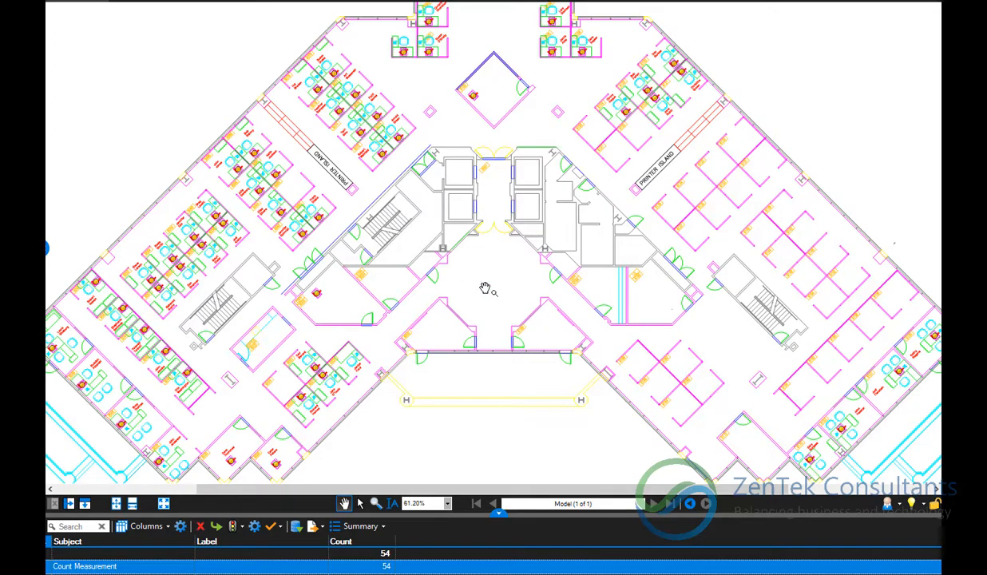